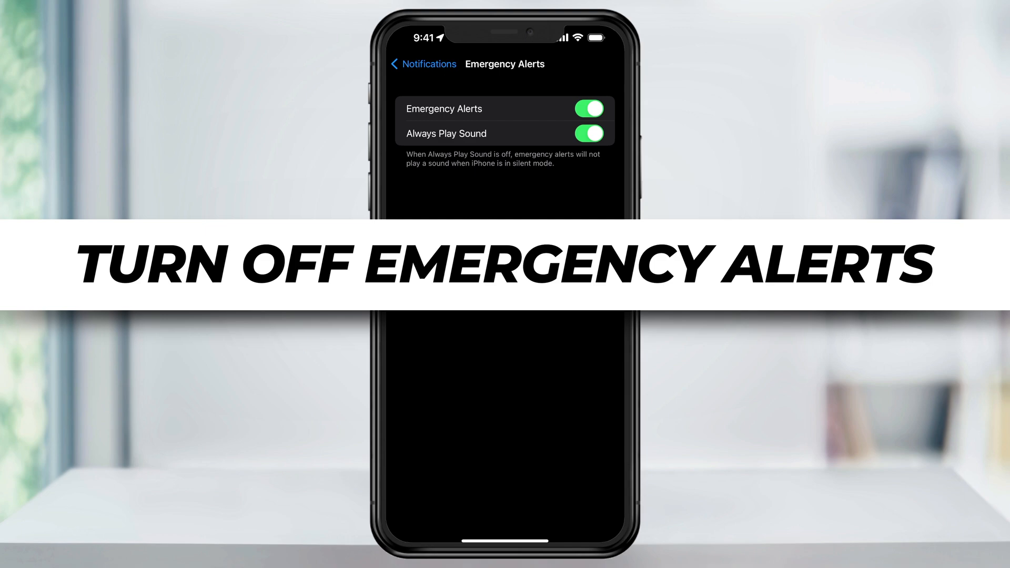
- Launch the Settings app from the iPhone home screen
click(423, 64)
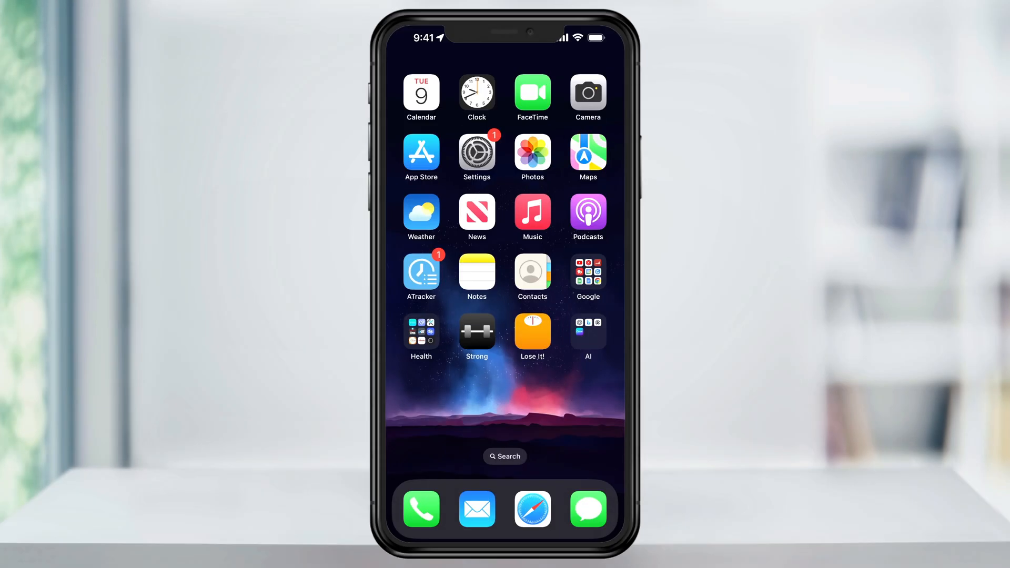
click(477, 154)
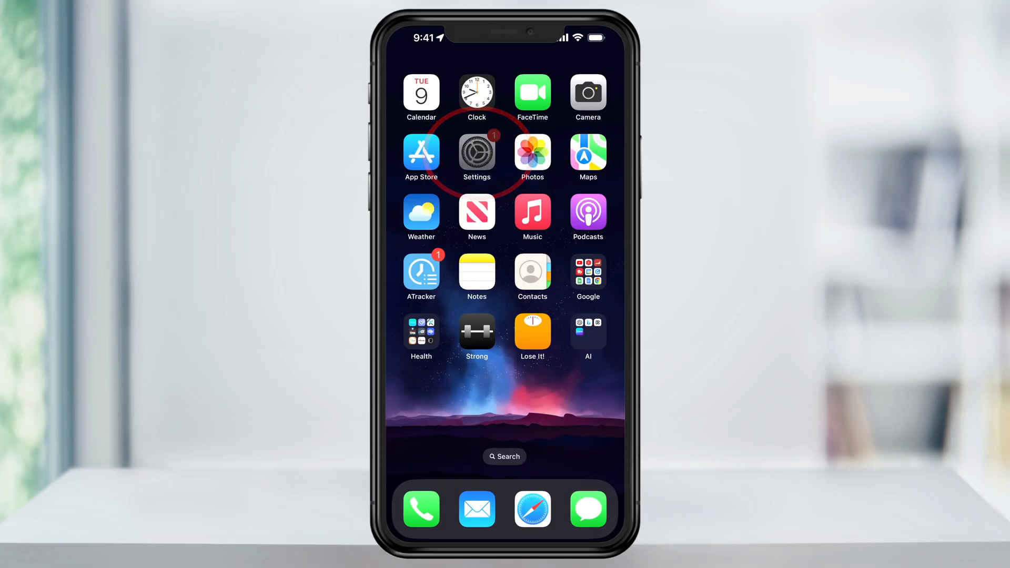
click(477, 155)
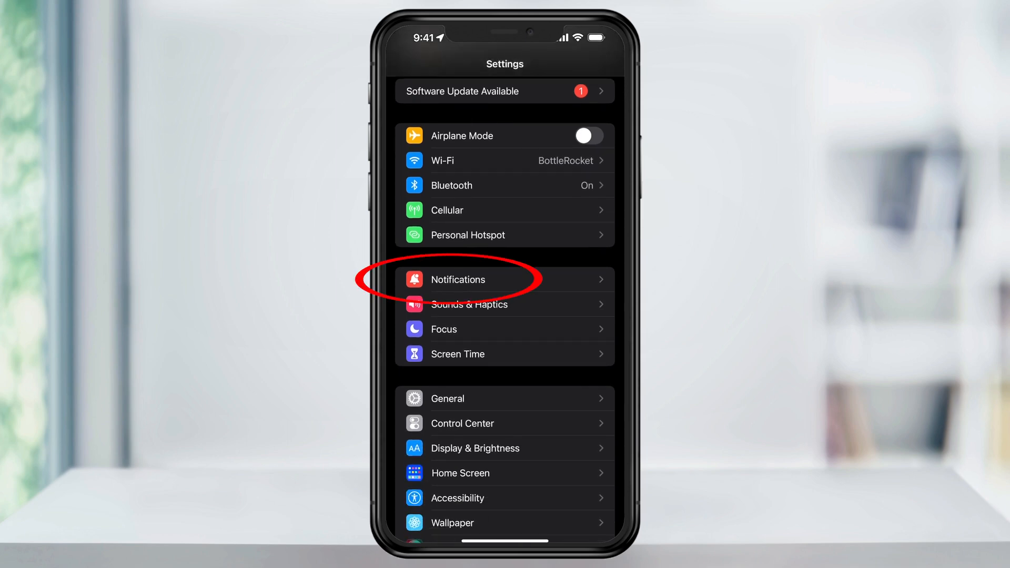
- Go to Notifications, scroll to Government Alerts and switch AMBER Alerts off
click(458, 279)
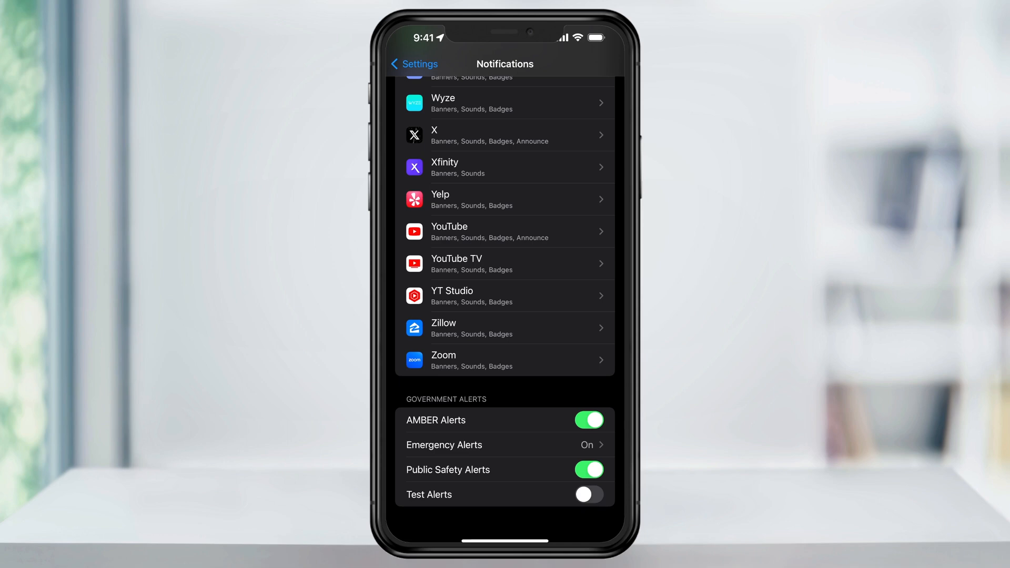
click(587, 420)
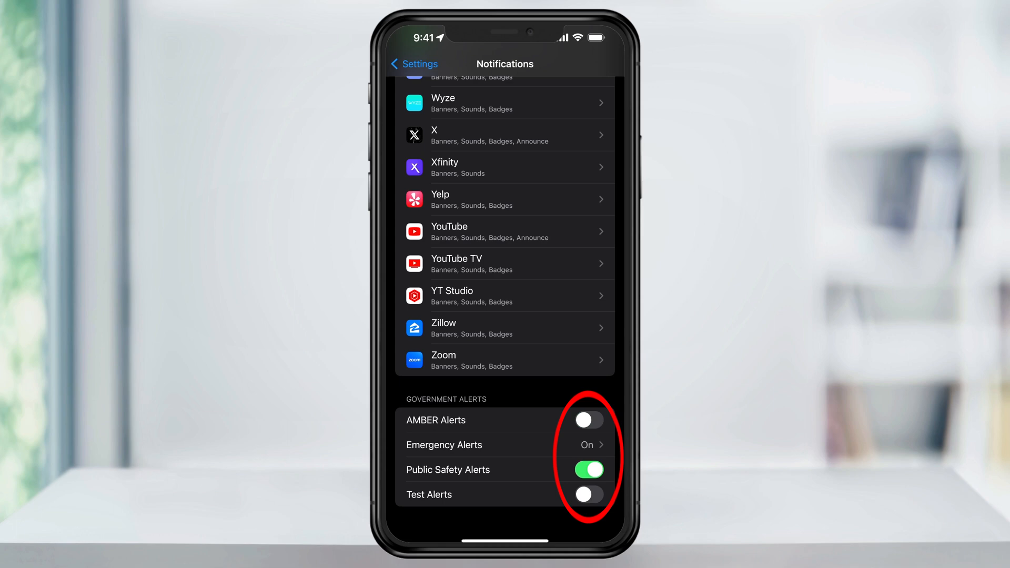
- Go into the Emergency Alerts settings page
click(587, 469)
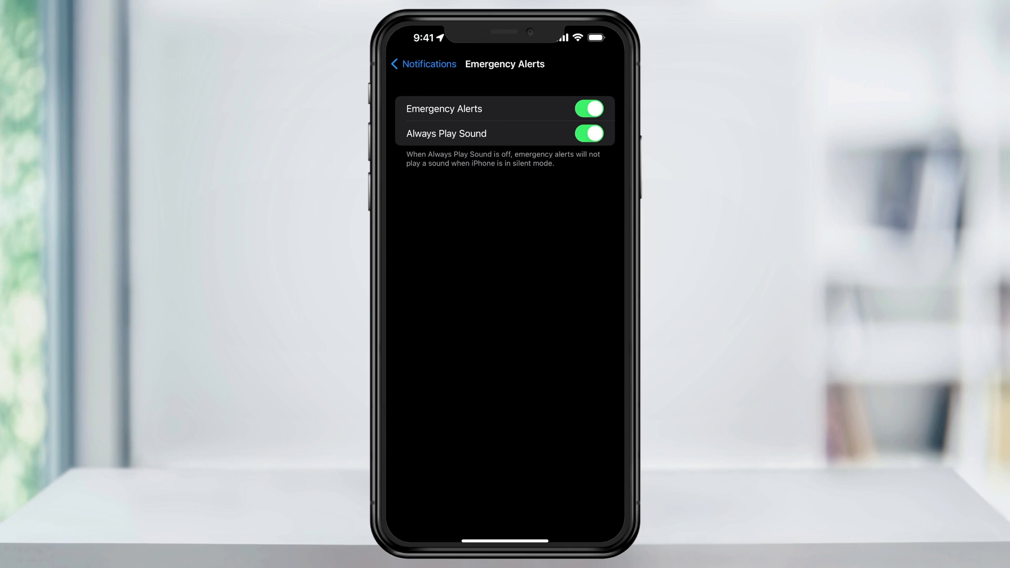
- Switch off Always Play Sound and Emergency Alerts entirely
click(587, 134)
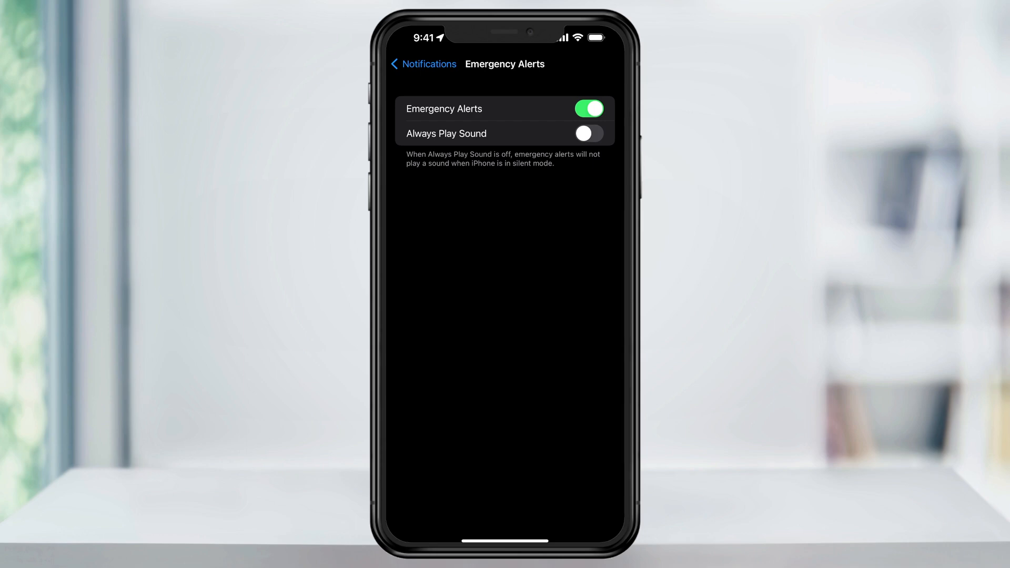
click(422, 64)
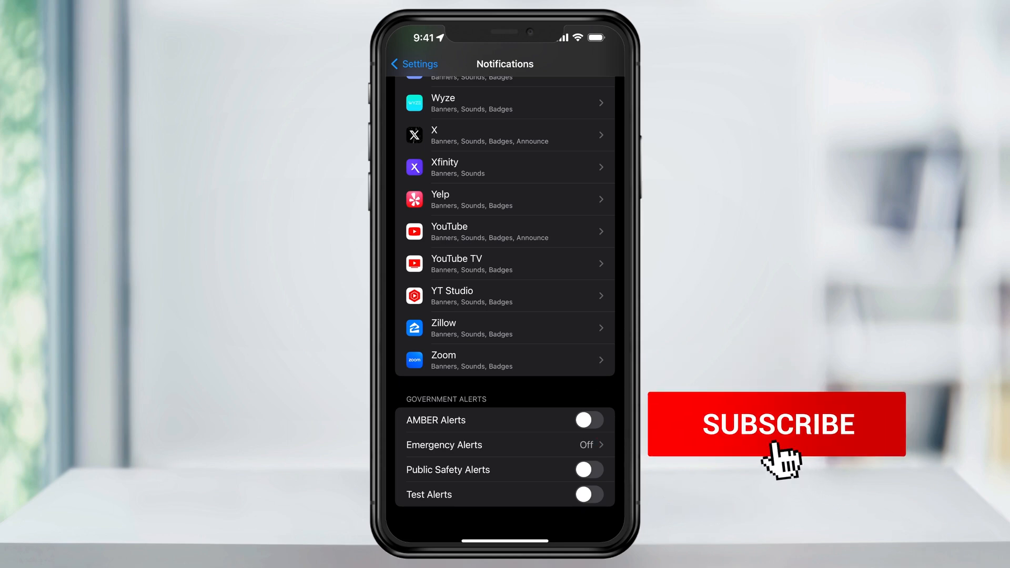
- Switch Public Safety Alerts off so every Government Alert is disabled
click(777, 424)
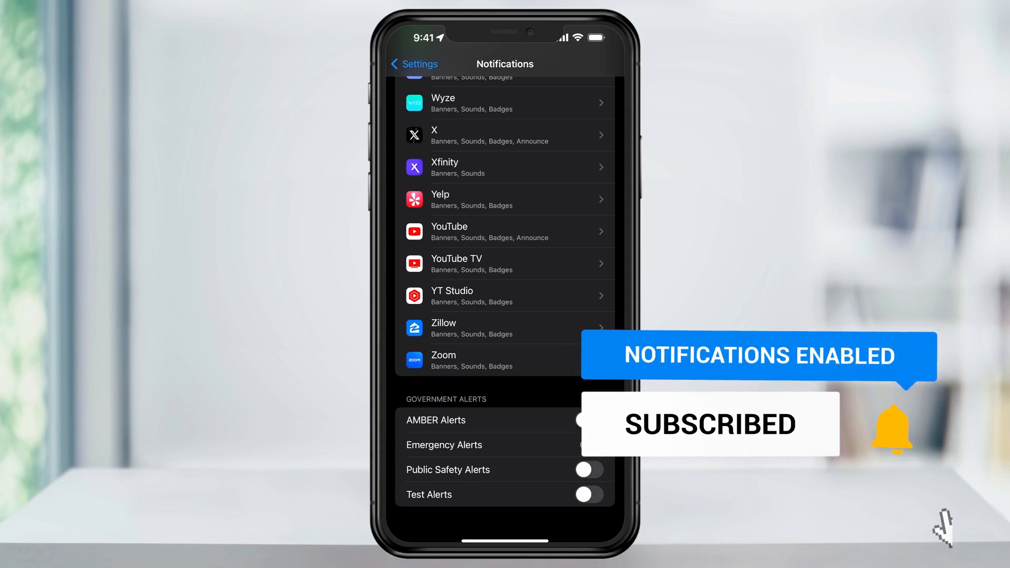